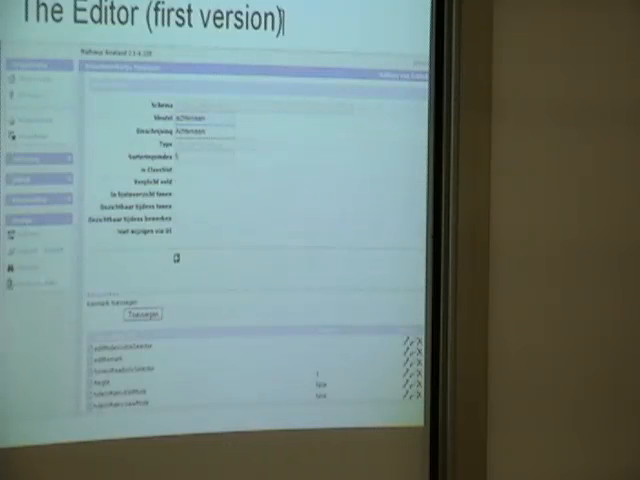
Advance to the slide 'The Editor (first version)' with the web editor form screenshot
key(Right)
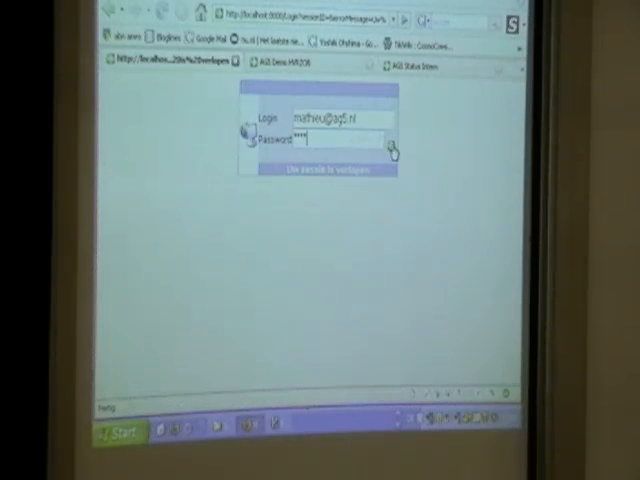
Focus the password field on the sign-in form with the login already entered
click(394, 146)
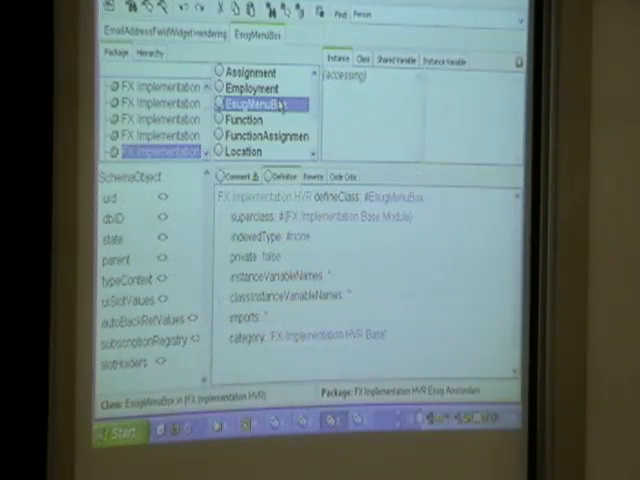
Switch the EnglishInvBuc class to its Class side, listing accessing and constants methods
click(360, 56)
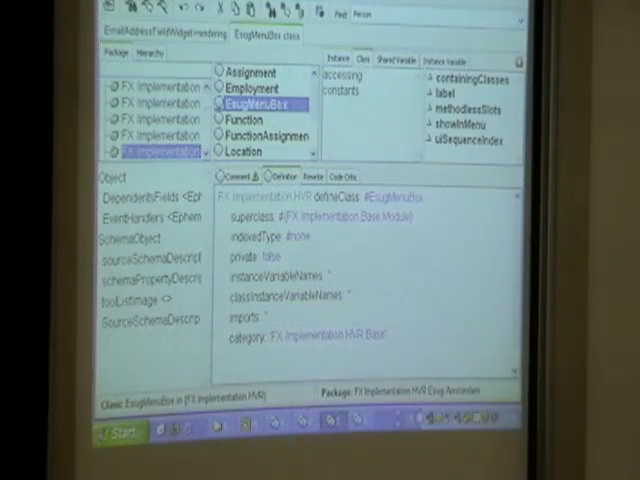
double_click(404, 216)
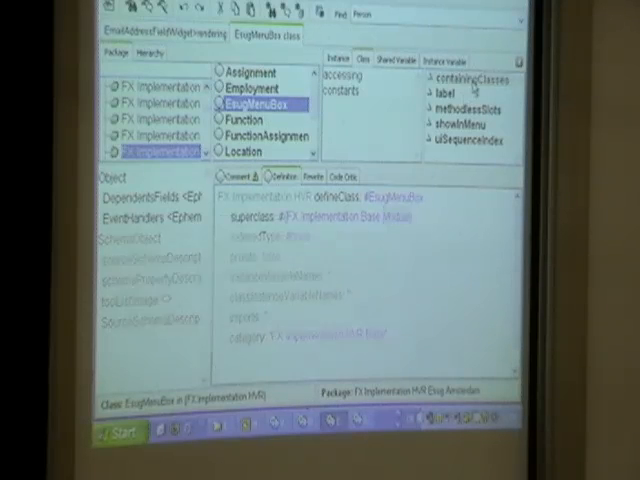
View the source of containingClasses and label to see the listed classes and menu label
click(464, 76)
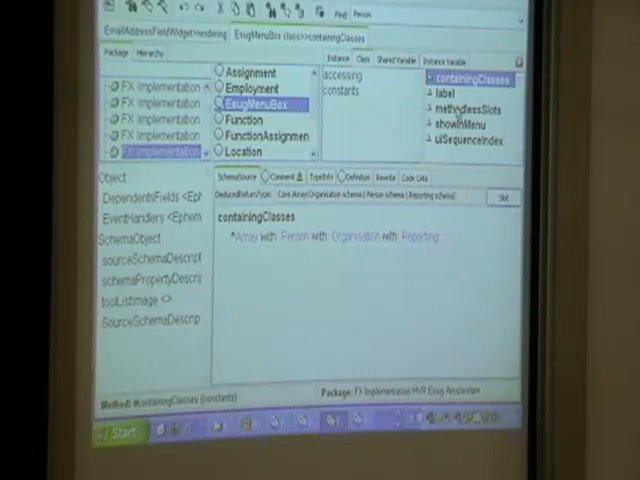
click(464, 92)
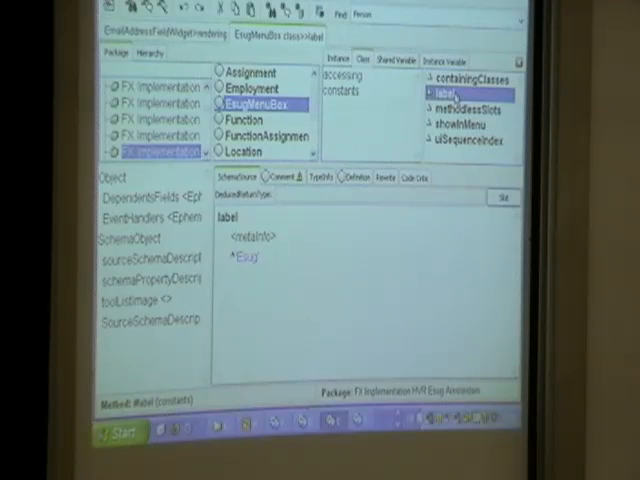
click(464, 124)
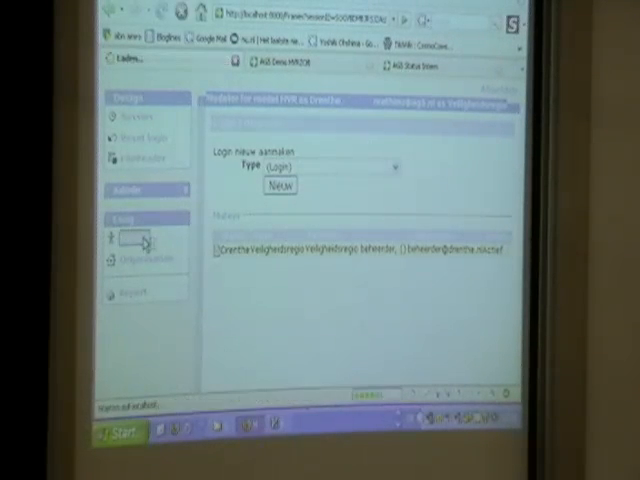
Choose type Person and create it, raising 'Unhandled exception: Should not occur'
click(280, 184)
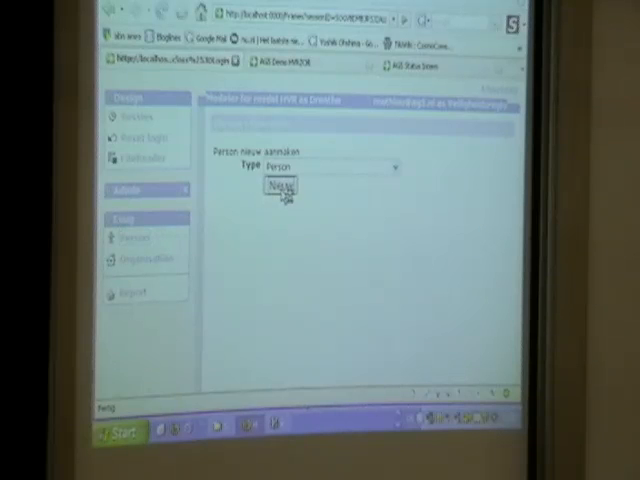
click(280, 188)
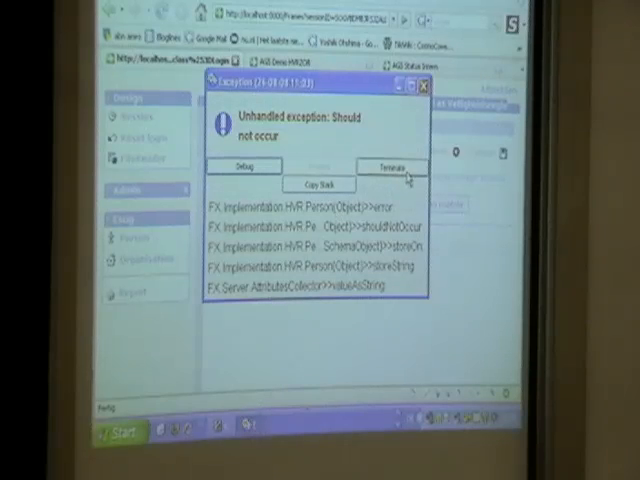
Terminate the failed request in the notifier, returning to the new-item page with Person chosen
click(388, 164)
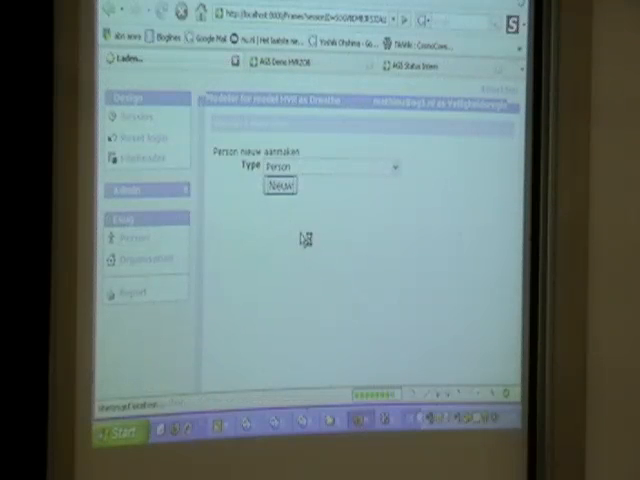
click(280, 184)
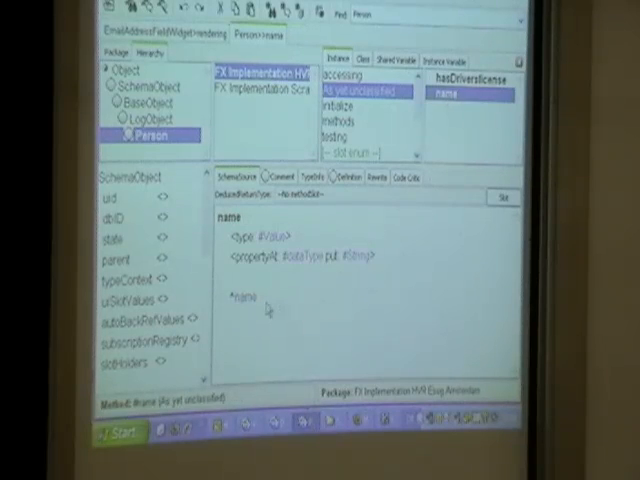
Bring back the browser window with the Person page's Has driversLicense yes/no choice
double_click(236, 296)
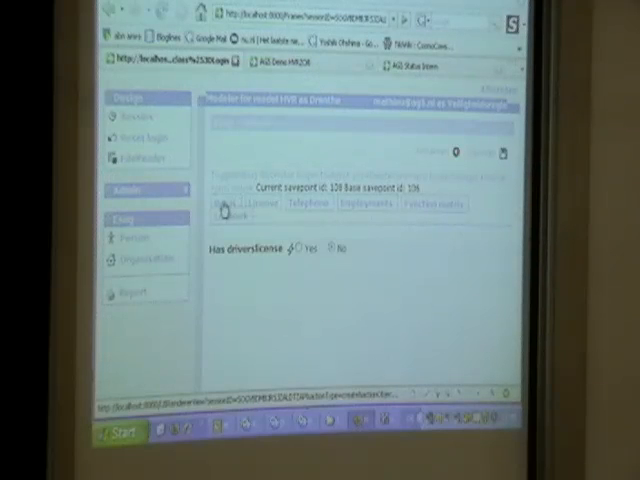
Reload the Person page so the Name field appears and enter asdf in it
click(334, 248)
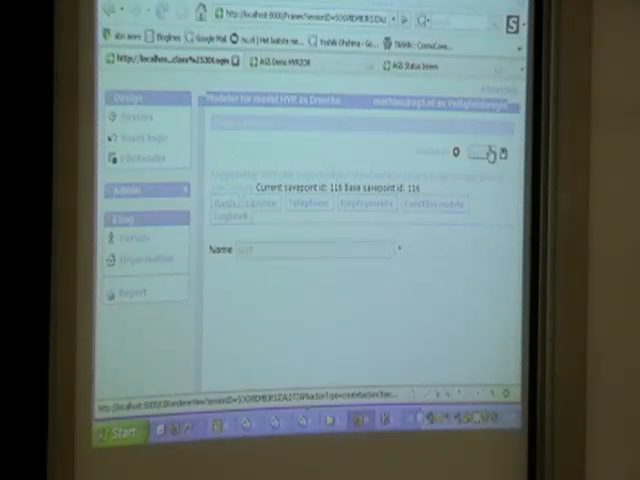
text(asdf)
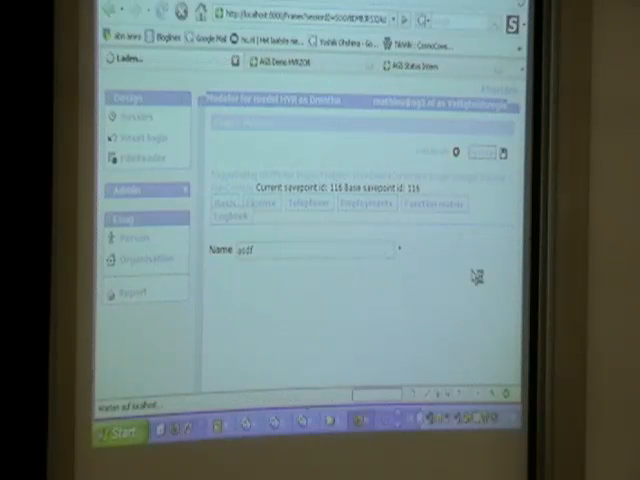